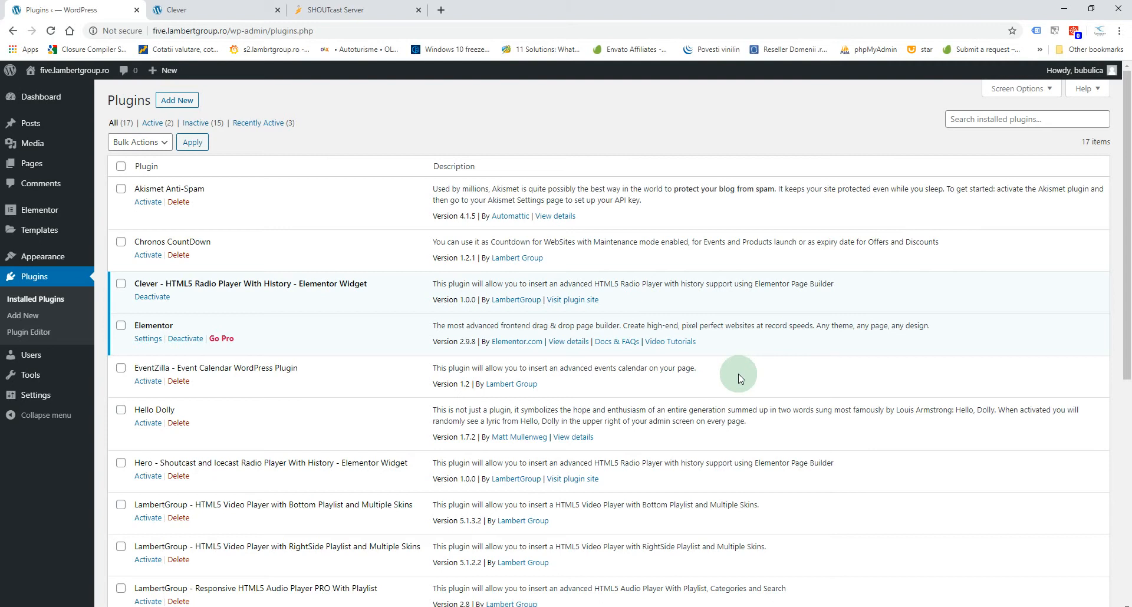
- Switch to the browser tab showing the Clever page with its lorem ipsum text
{"action": "left_click", "coordinate": [217, 9]}
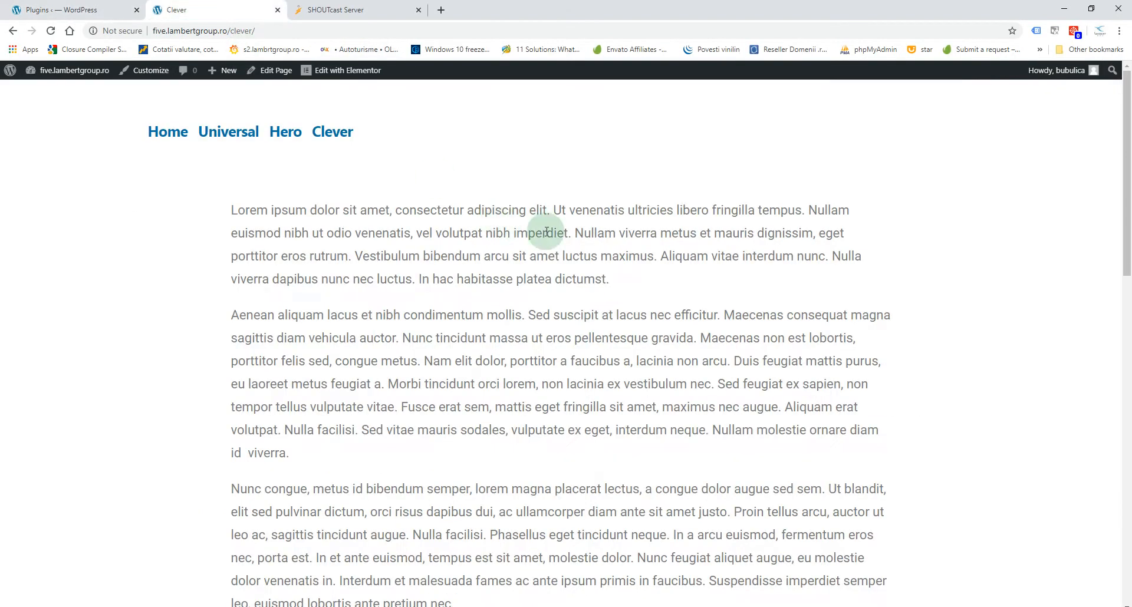
{"action": "mouse_move", "coordinate": [347, 71]}
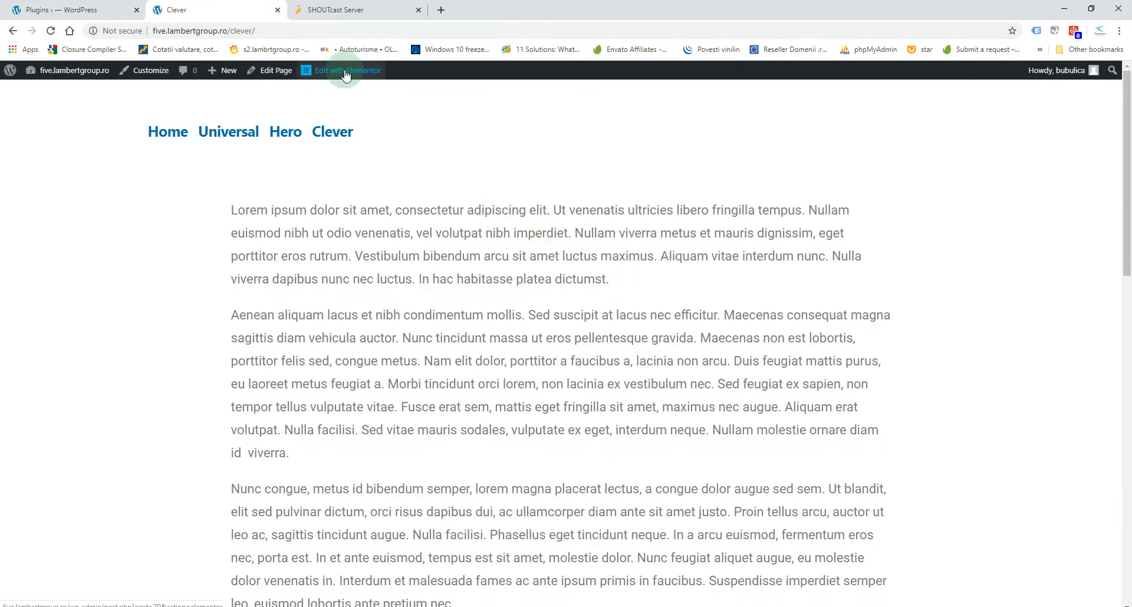
- Drop Clever Radio Player from Lambert Widgets atop the Clever page and copy the SHOUTcast URL
{"action": "left_click", "coordinate": [347, 71]}
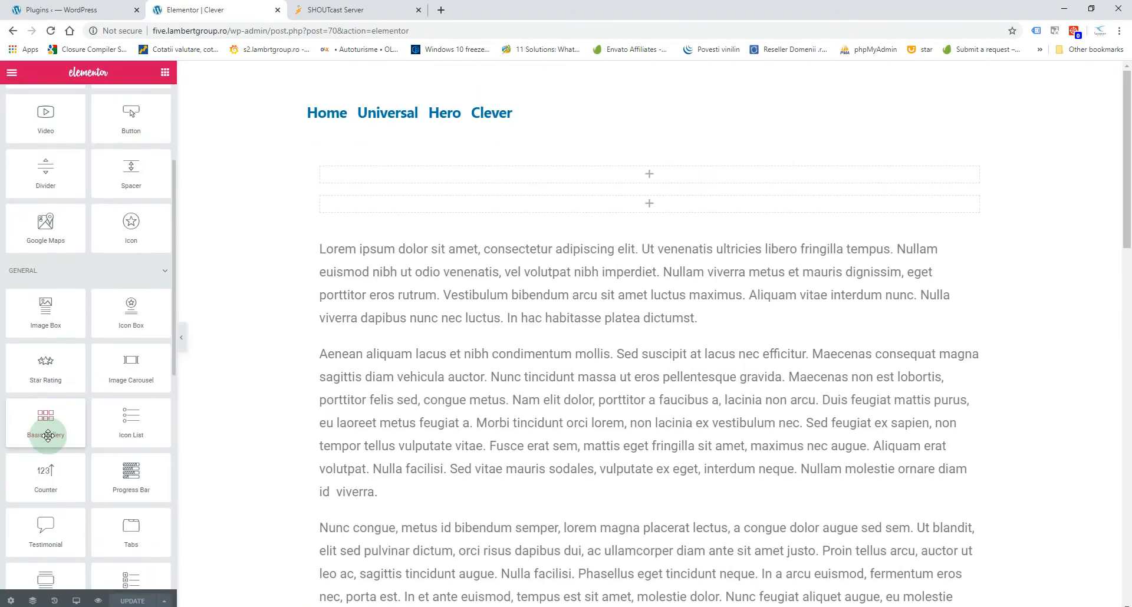
{"action": "scroll", "scroll_direction": "down", "scroll_amount": 3}
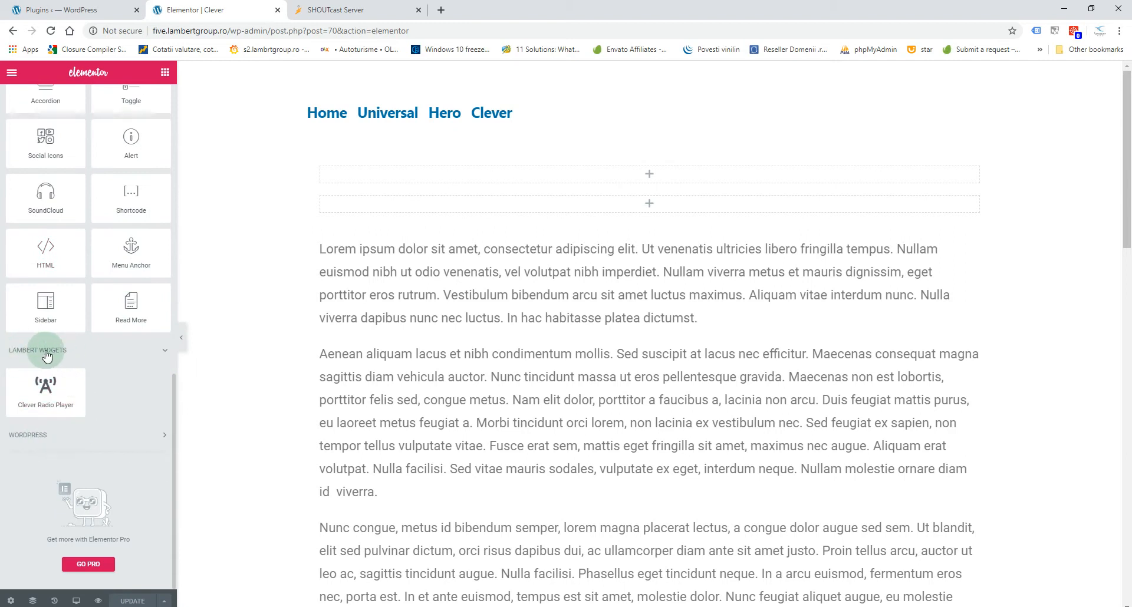
{"action": "mouse_move", "coordinate": [45, 393]}
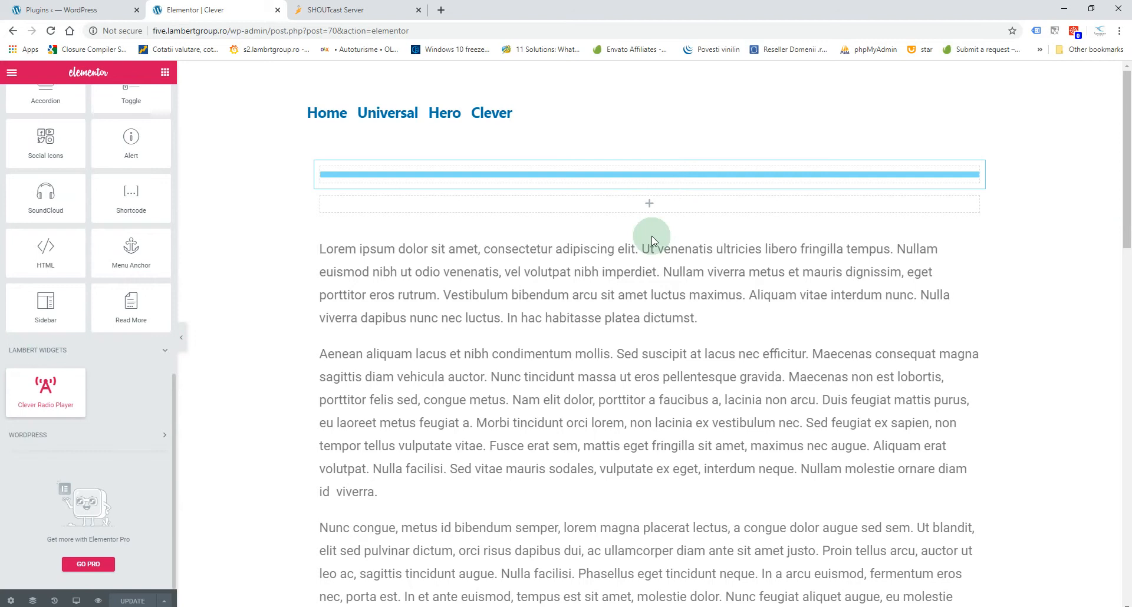
{"action": "left_click", "coordinate": [649, 174]}
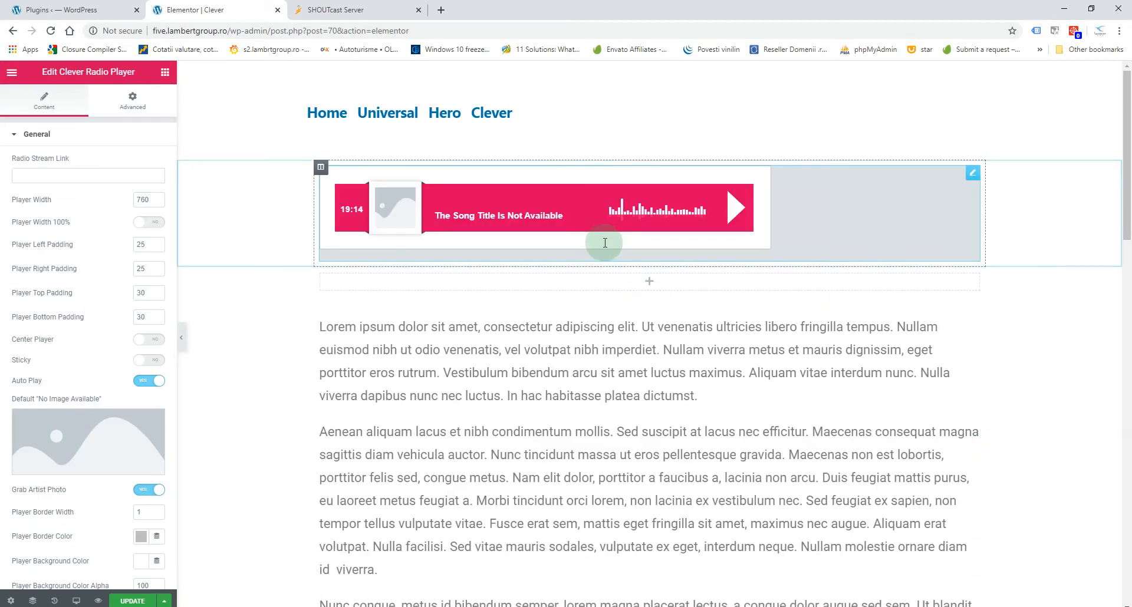
{"action": "mouse_move", "coordinate": [303, 51]}
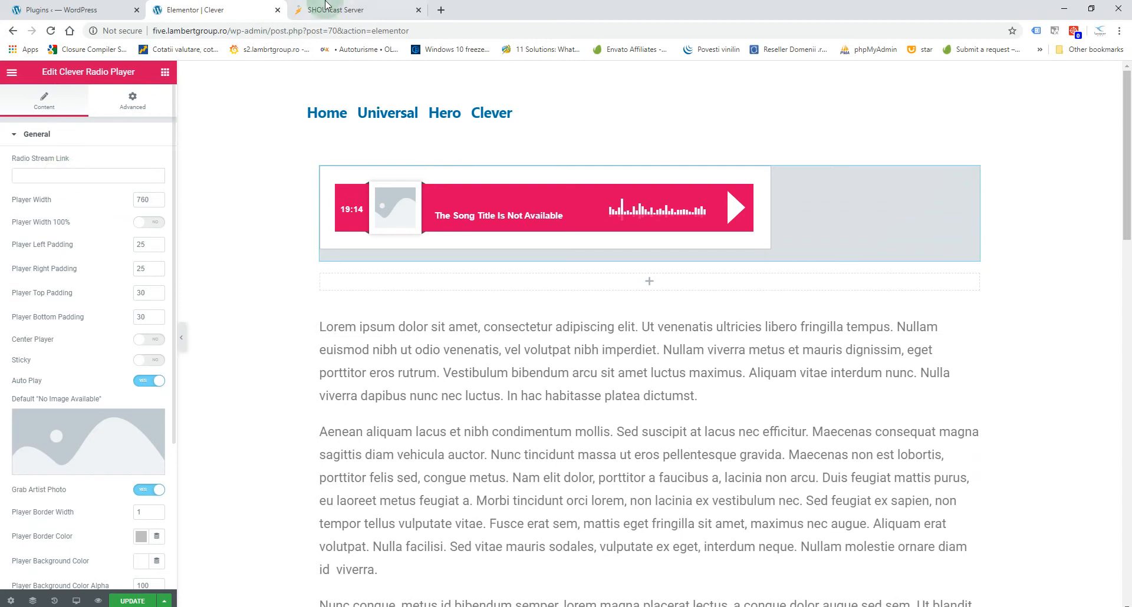
{"action": "right_click", "coordinate": [195, 30]}
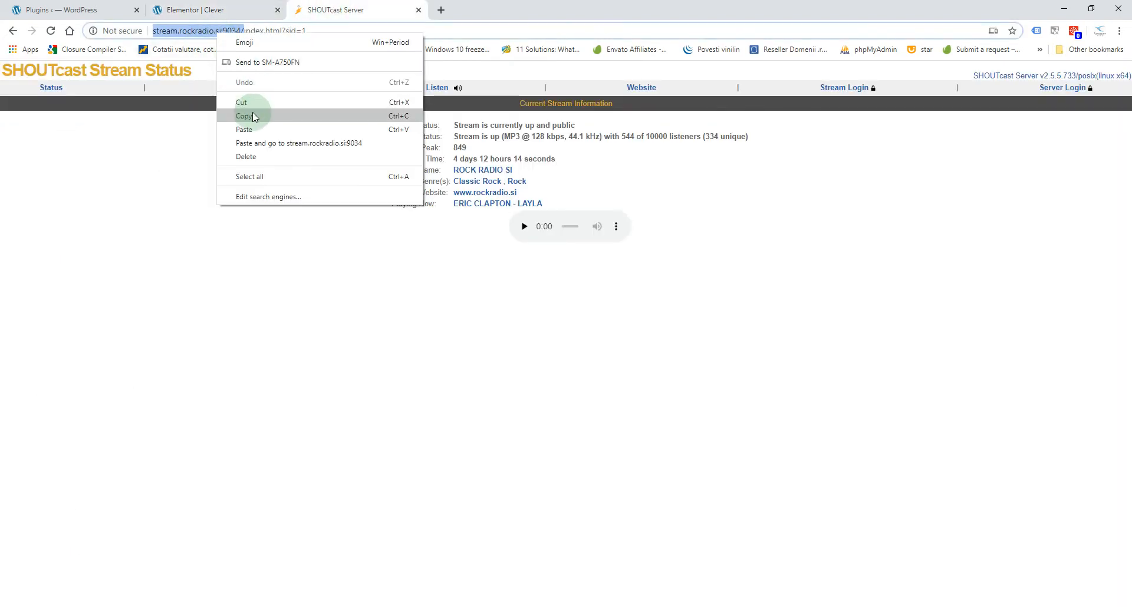
{"action": "left_click", "coordinate": [210, 9]}
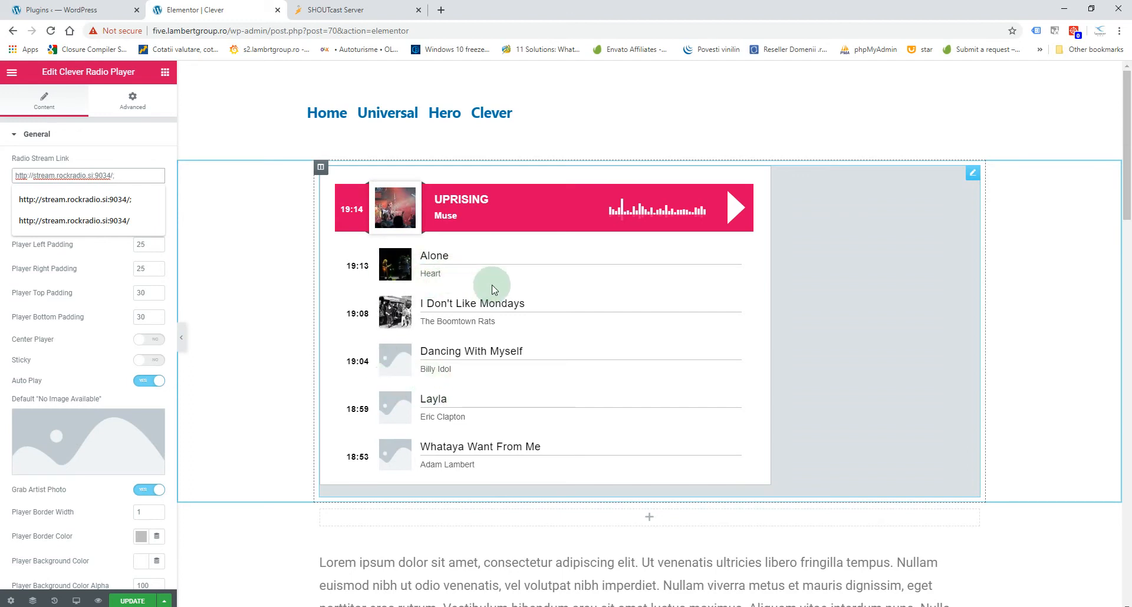
{"action": "mouse_move", "coordinate": [414, 363]}
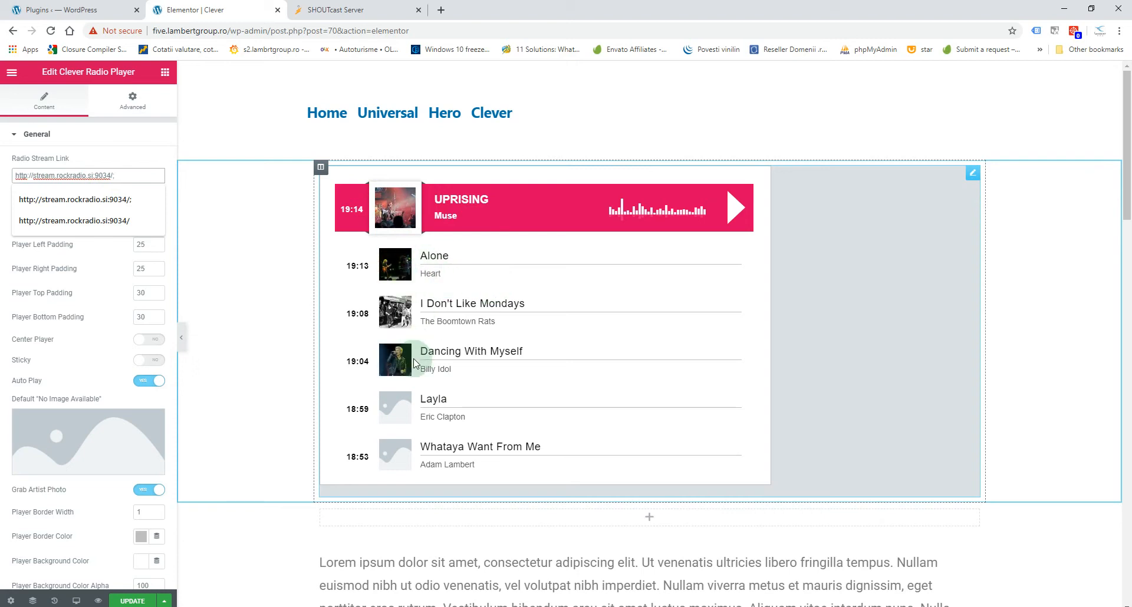
{"action": "mouse_move", "coordinate": [401, 318]}
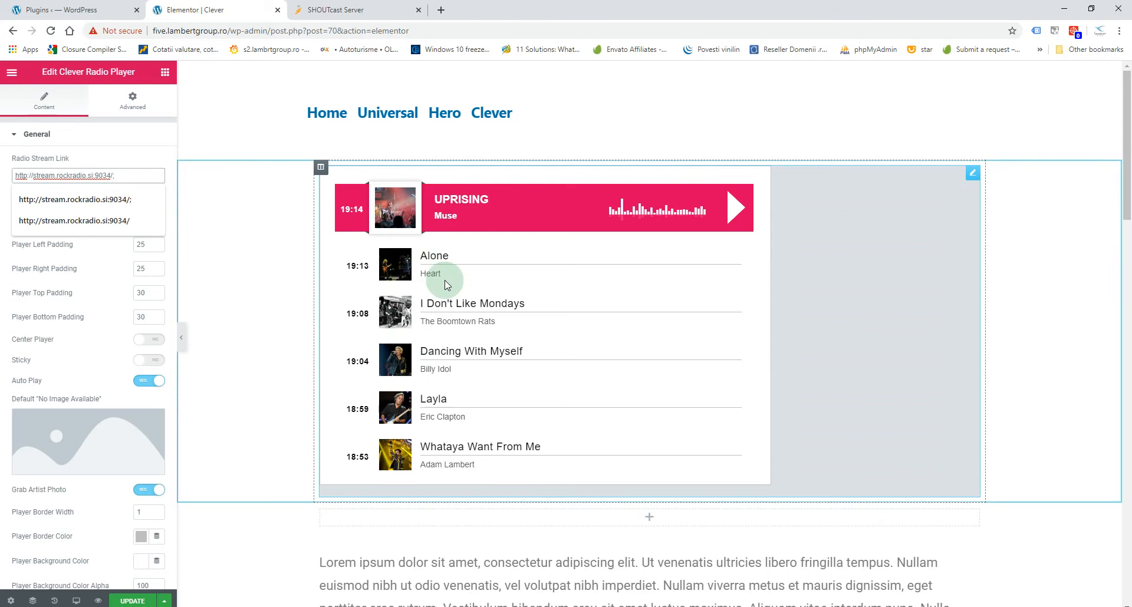
{"action": "mouse_move", "coordinate": [76, 444]}
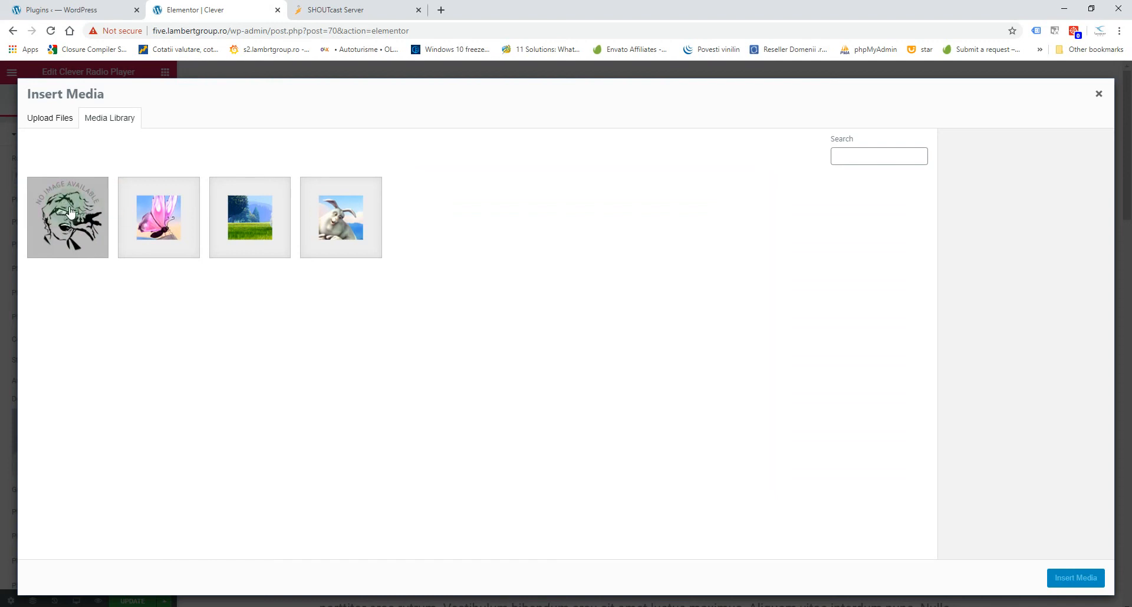
- Insert noimageavailable.jpg from the Media Library as the missing-artwork placeholder
{"action": "left_click", "coordinate": [67, 217]}
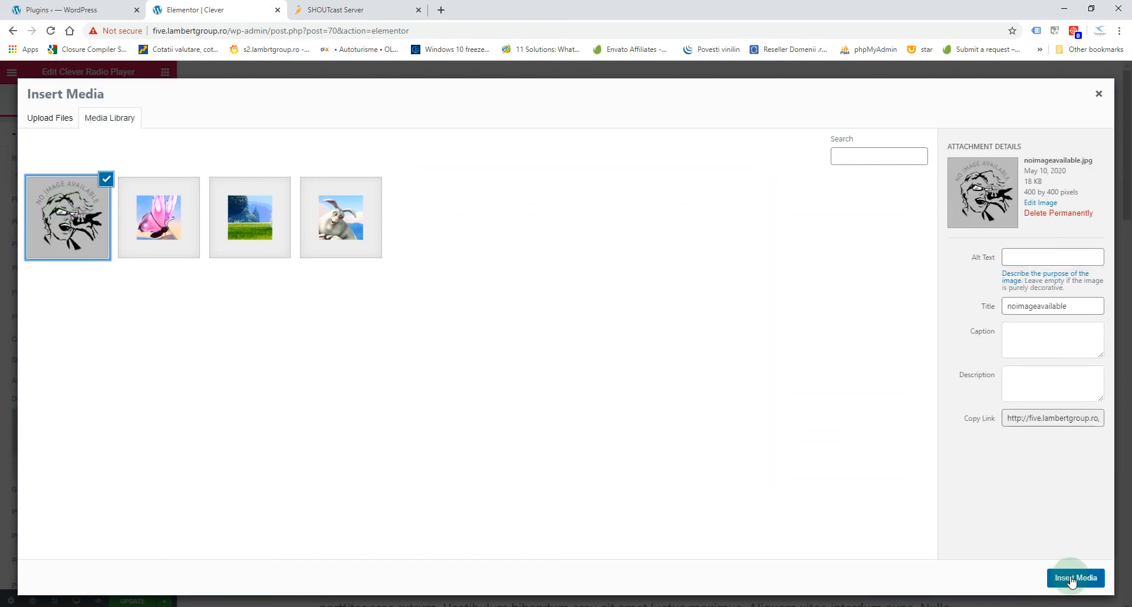
{"action": "left_click", "coordinate": [1074, 578]}
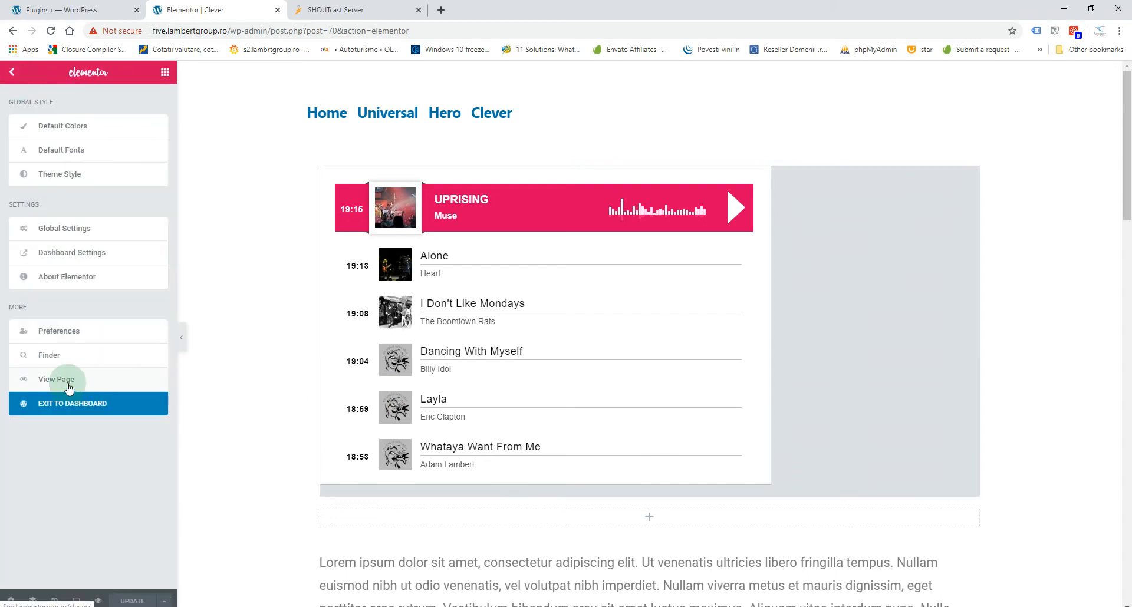
- Open the published Clever page using View Page from the Elementor menu
{"action": "left_click", "coordinate": [56, 379]}
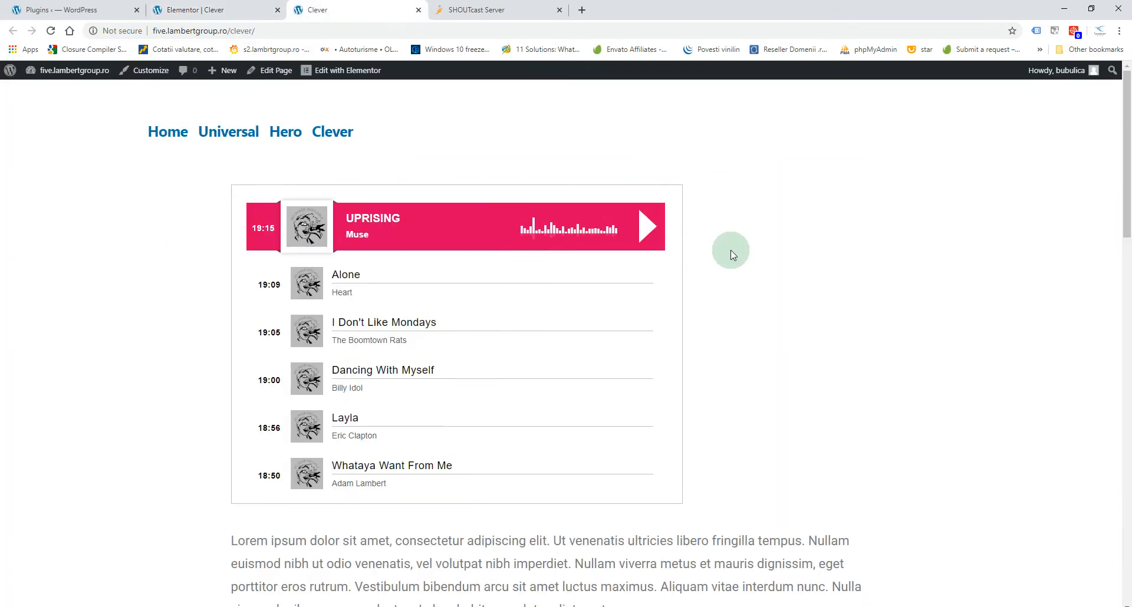
{"action": "mouse_move", "coordinate": [461, 158]}
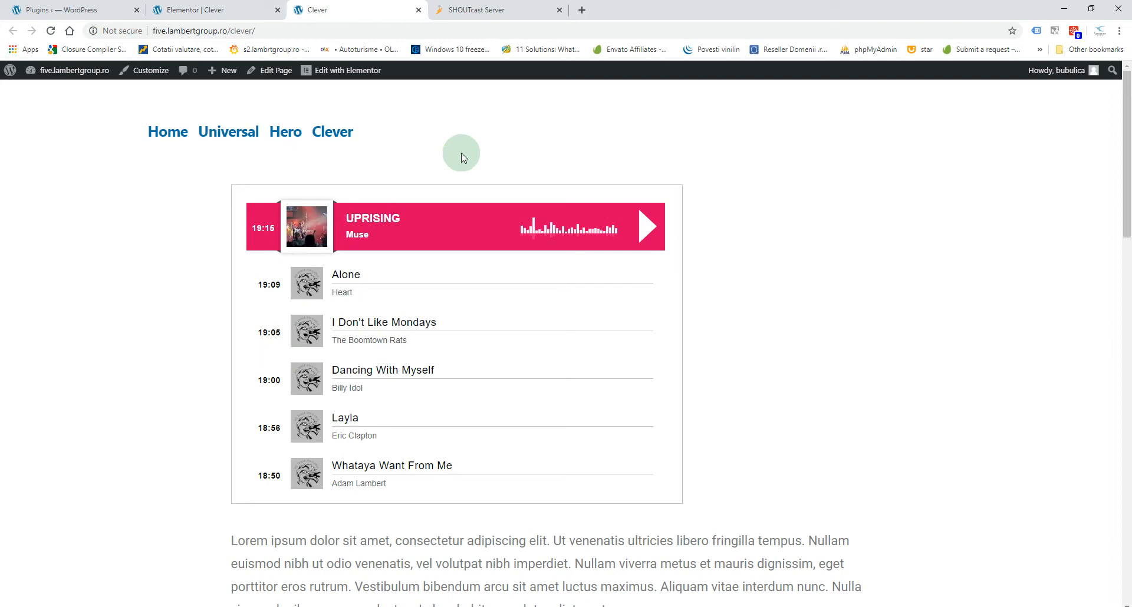
{"action": "mouse_move", "coordinate": [821, 218]}
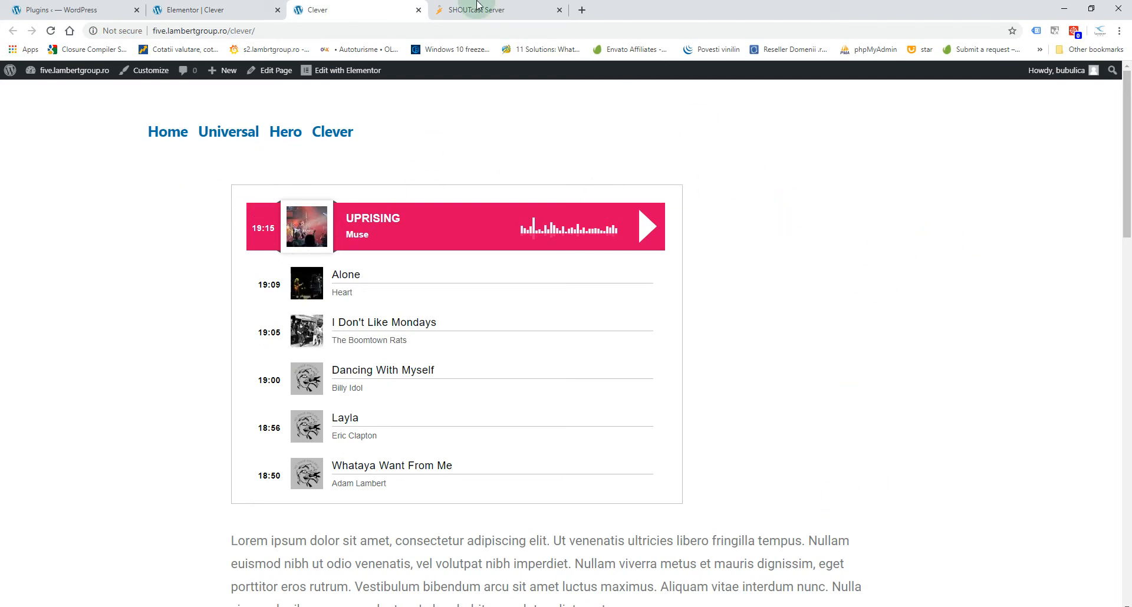
- Back in the editor, switch on the player's full-width centering and expand History Settings
{"action": "left_click", "coordinate": [347, 70]}
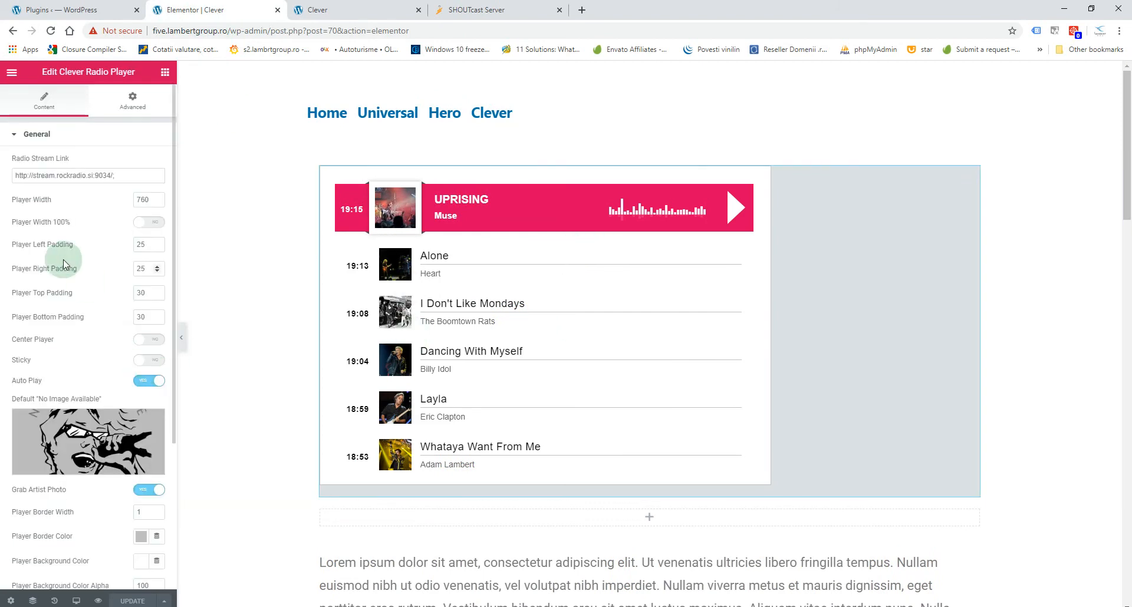
{"action": "mouse_move", "coordinate": [148, 343]}
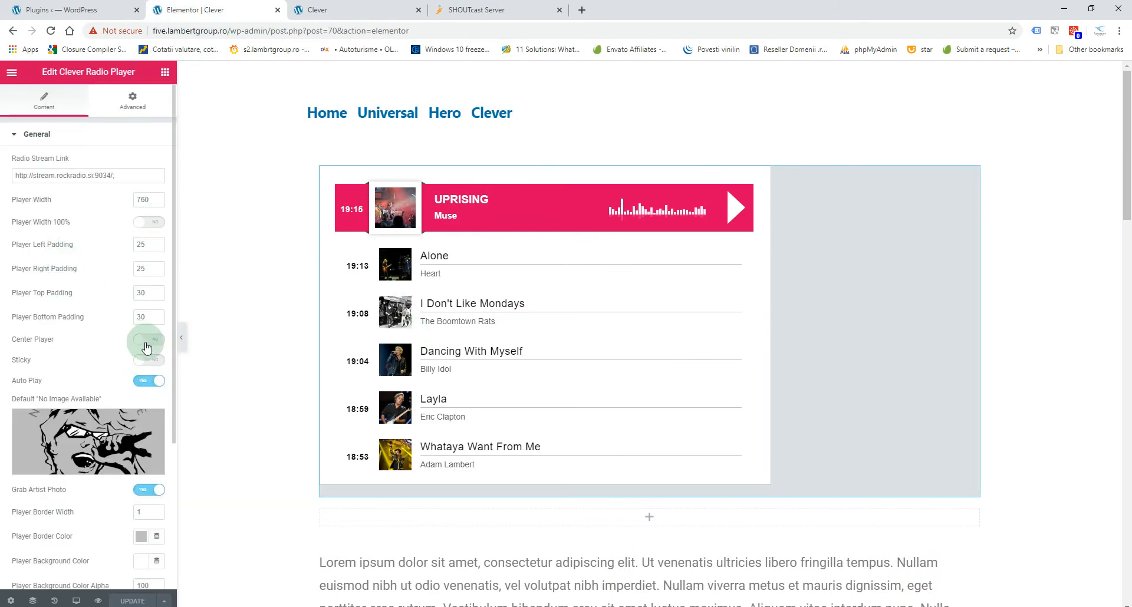
{"action": "left_click", "coordinate": [149, 222]}
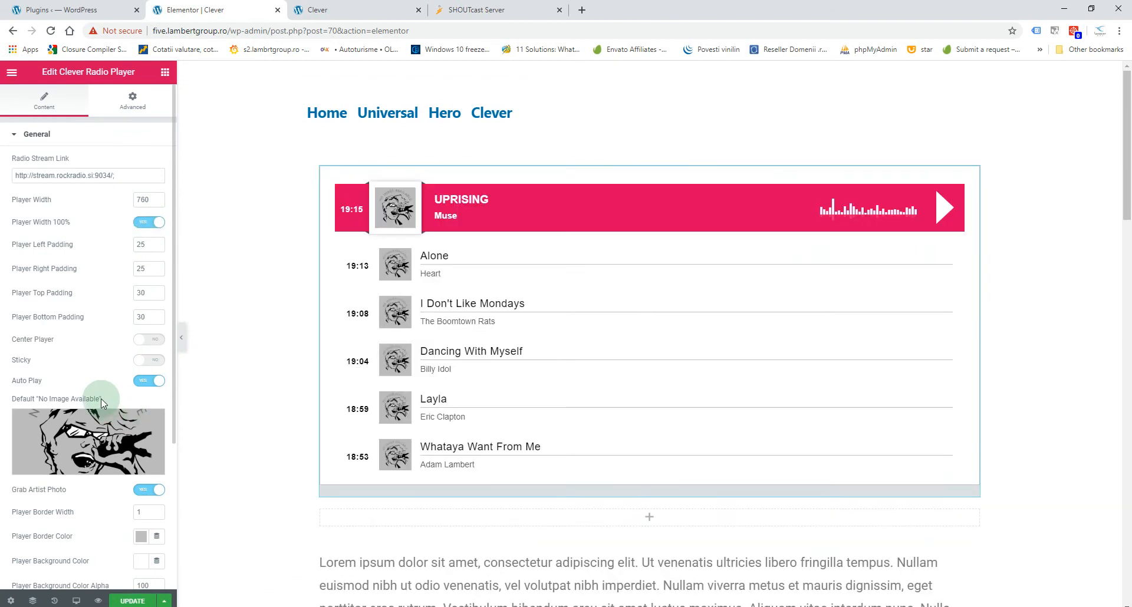
{"action": "mouse_move", "coordinate": [168, 250]}
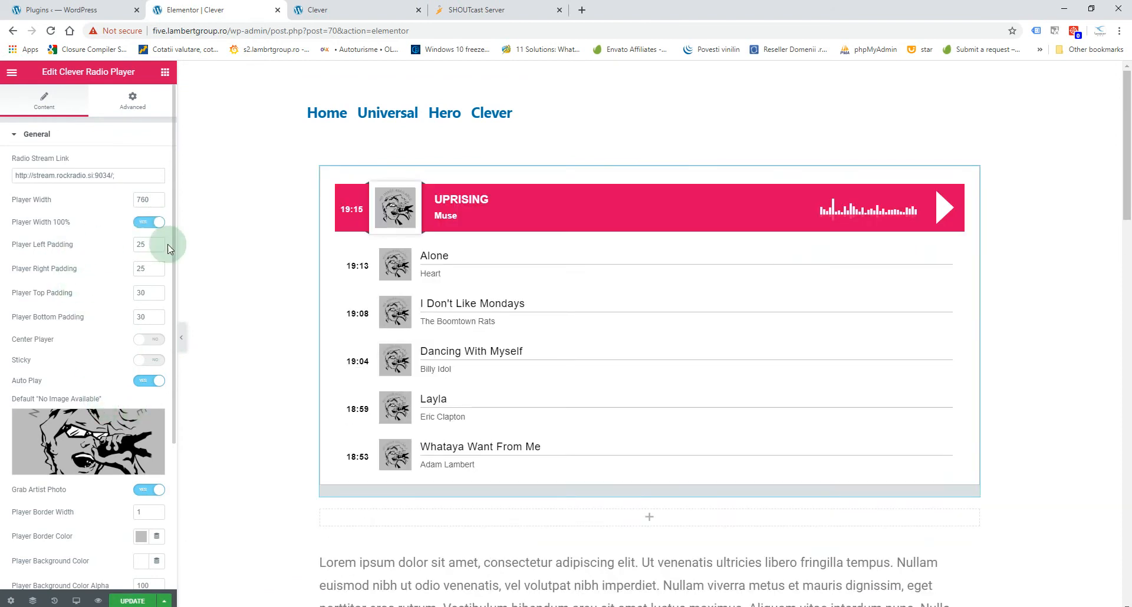
{"action": "scroll", "scroll_direction": "down", "scroll_amount": 3}
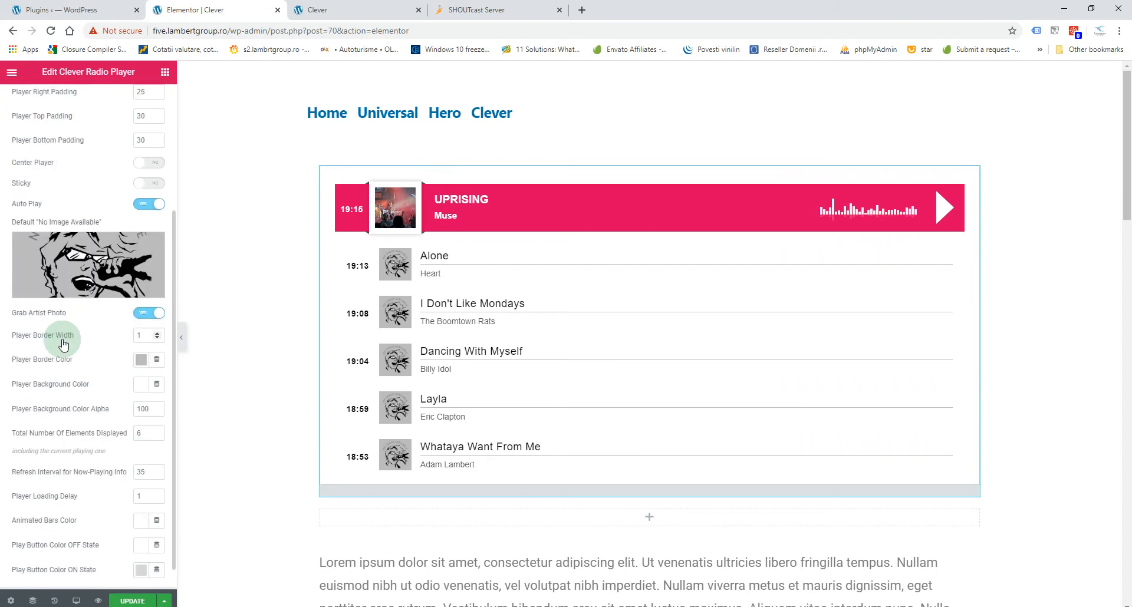
{"action": "scroll", "scroll_direction": "down", "scroll_amount": 3}
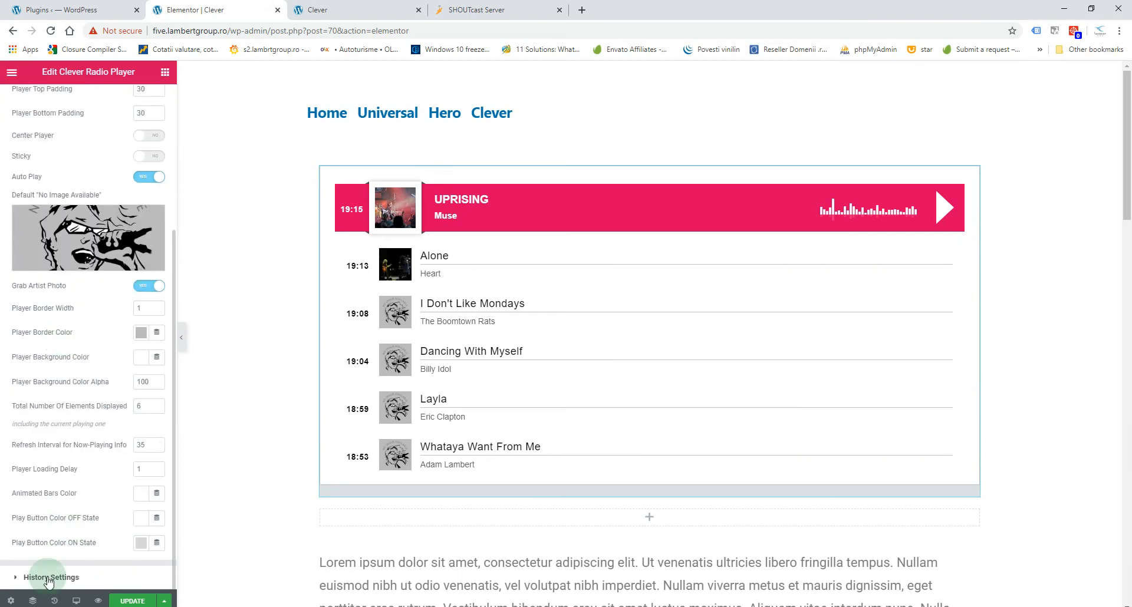
{"action": "left_click", "coordinate": [51, 577]}
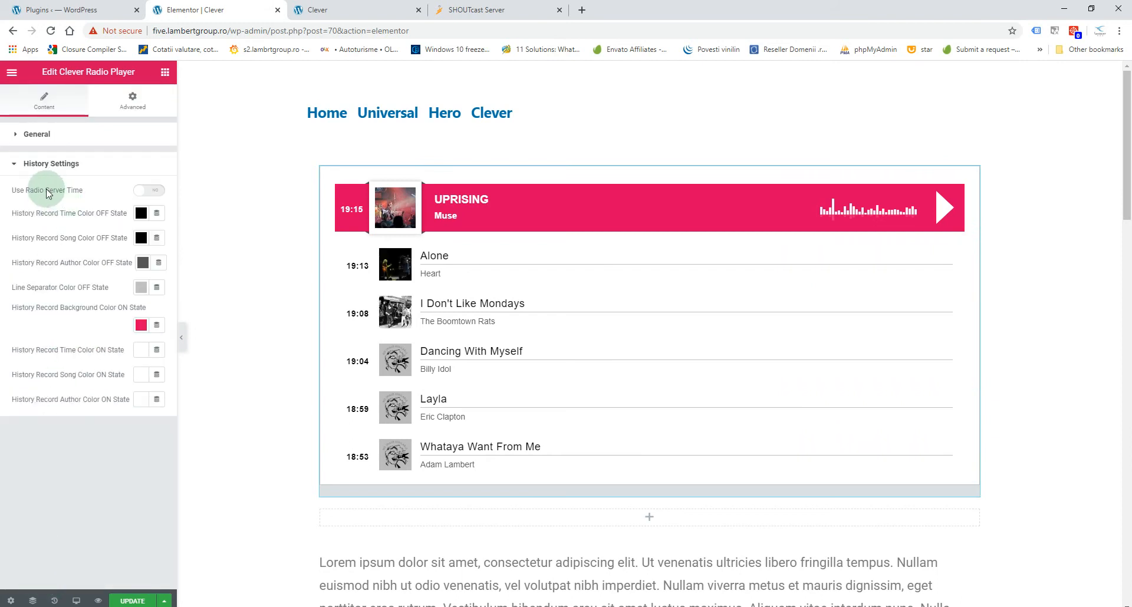
{"action": "mouse_move", "coordinate": [72, 196]}
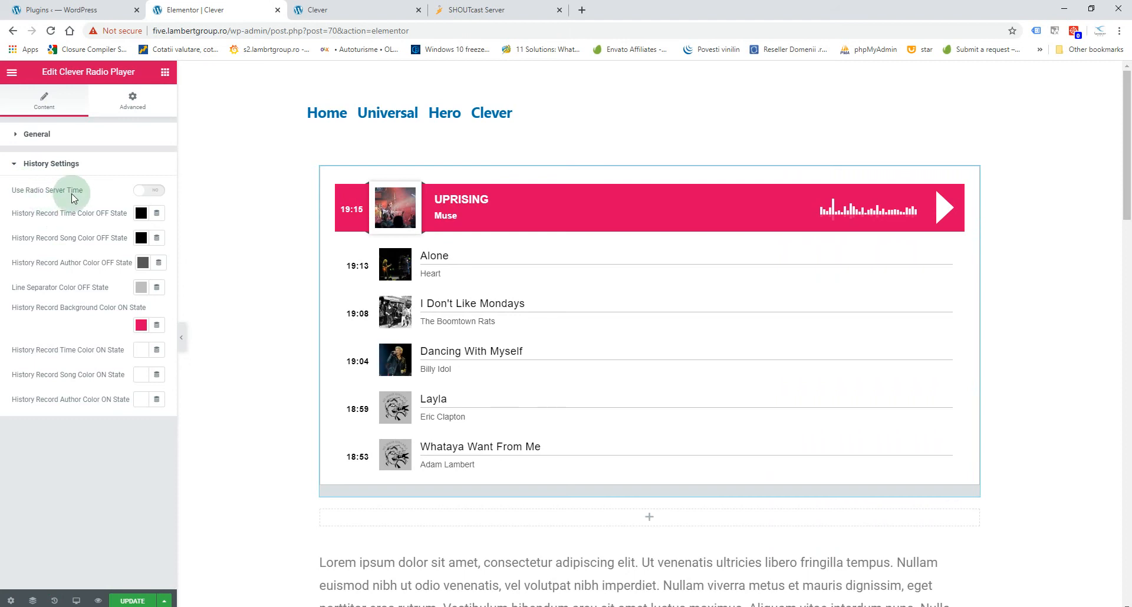
{"action": "mouse_move", "coordinate": [171, 256]}
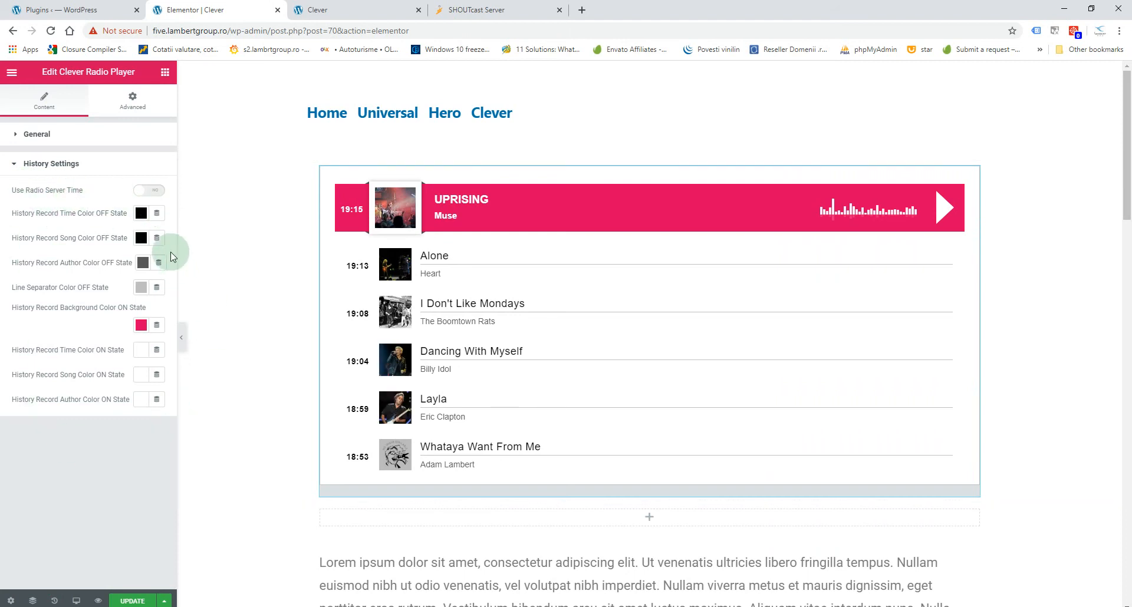
{"action": "mouse_move", "coordinate": [157, 287]}
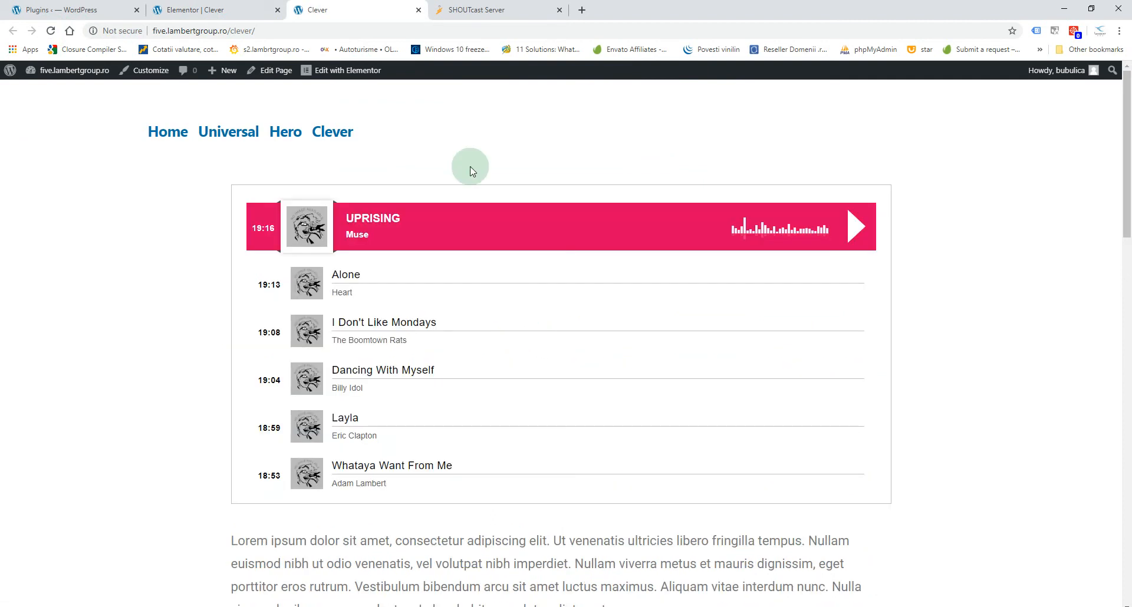
{"action": "mouse_move", "coordinate": [217, 9]}
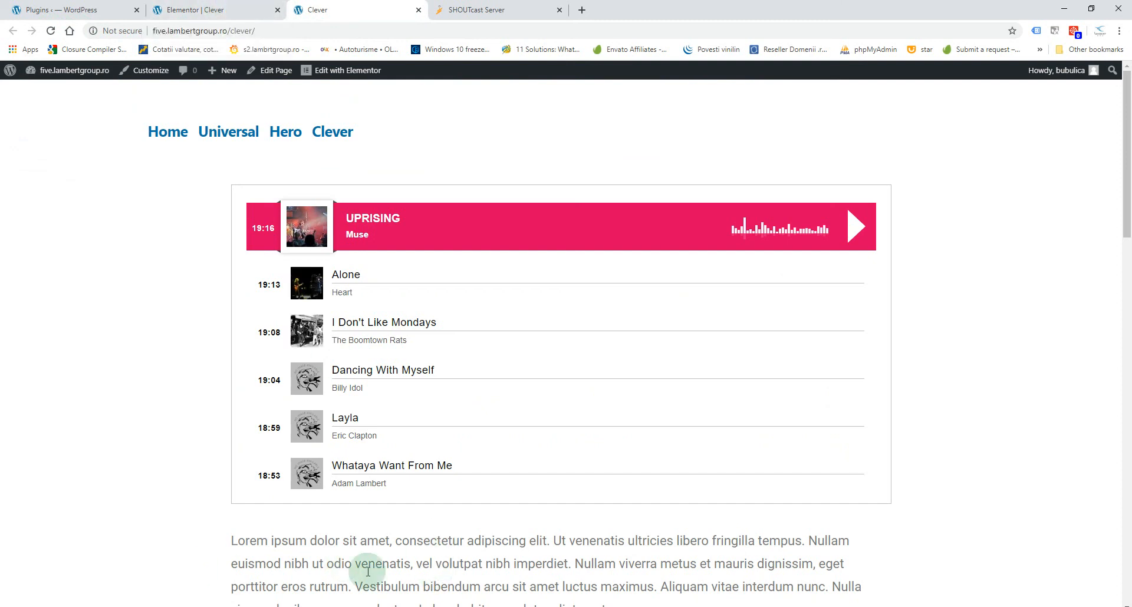
{"action": "mouse_move", "coordinate": [216, 9]}
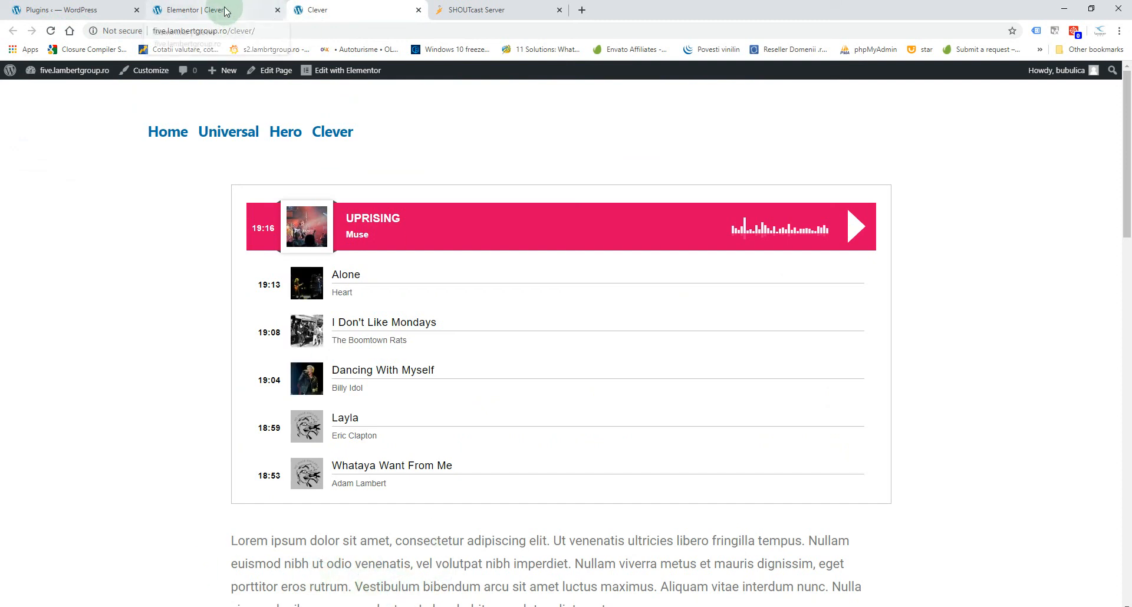
- Return from the live Clever page to editing it in Elementor
{"action": "left_click", "coordinate": [347, 70]}
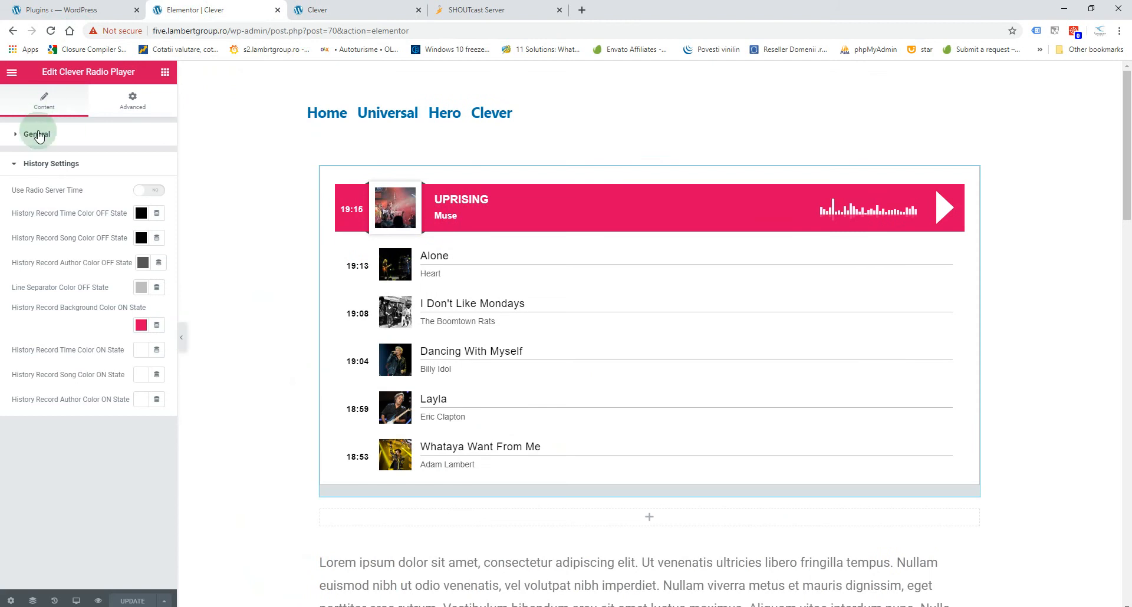
- In the player's General settings, turn Sticky on to dock it at the page bottom
{"action": "left_click", "coordinate": [36, 135]}
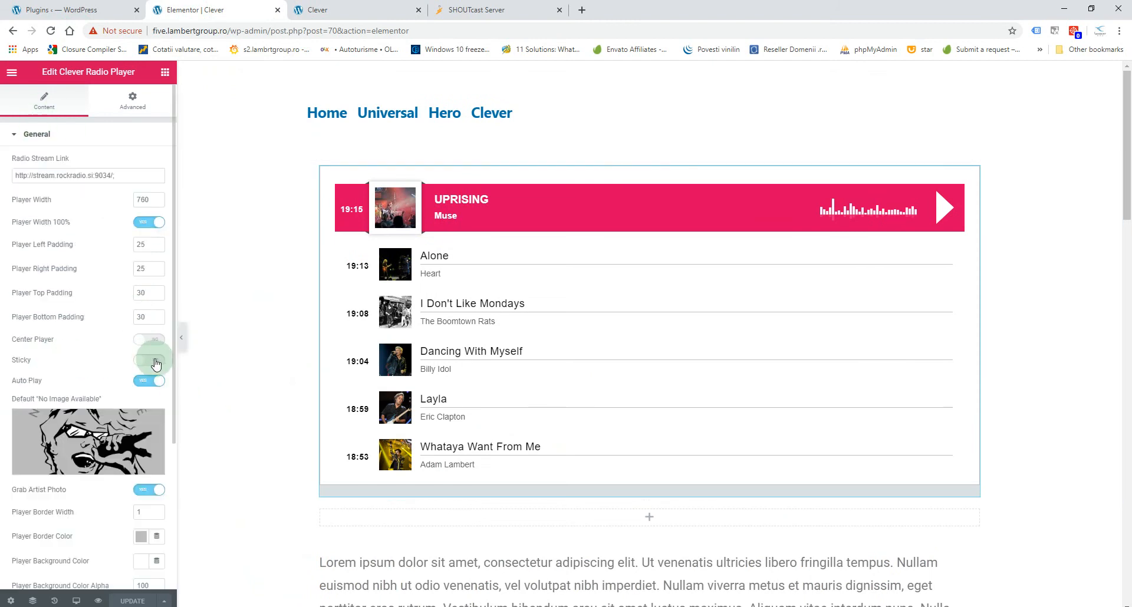
{"action": "left_click", "coordinate": [149, 360]}
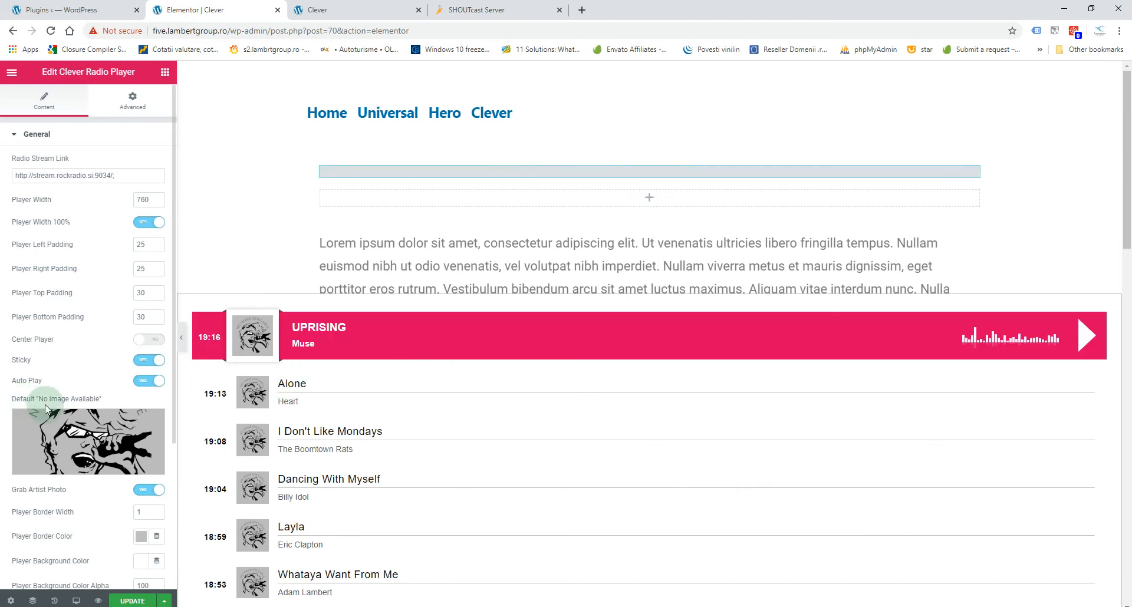
{"action": "scroll", "scroll_direction": "down", "scroll_amount": 3}
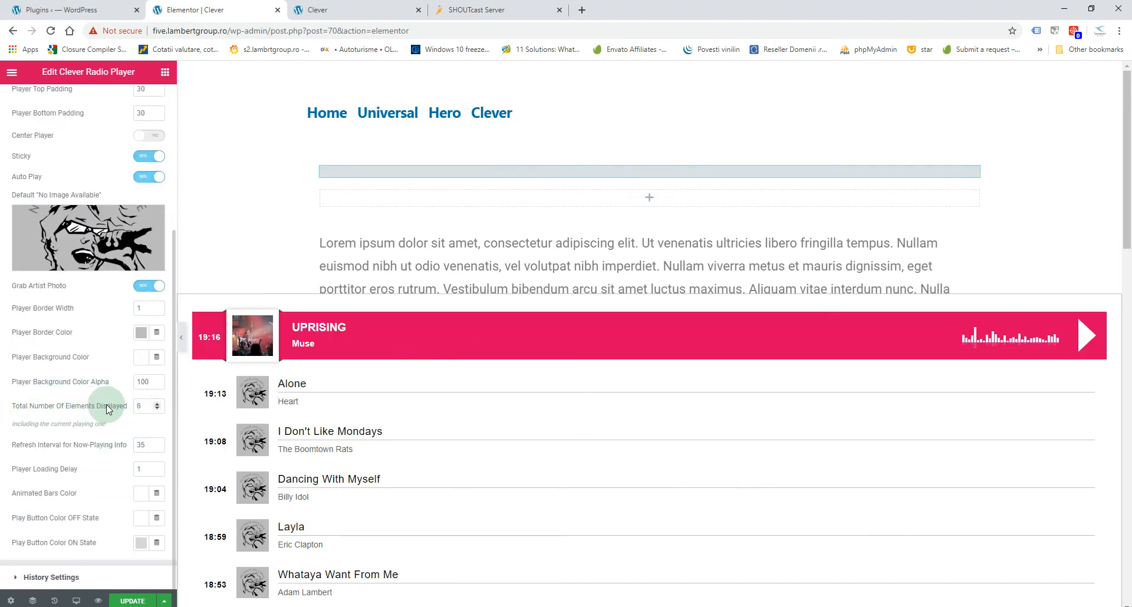
{"action": "left_click", "coordinate": [649, 171]}
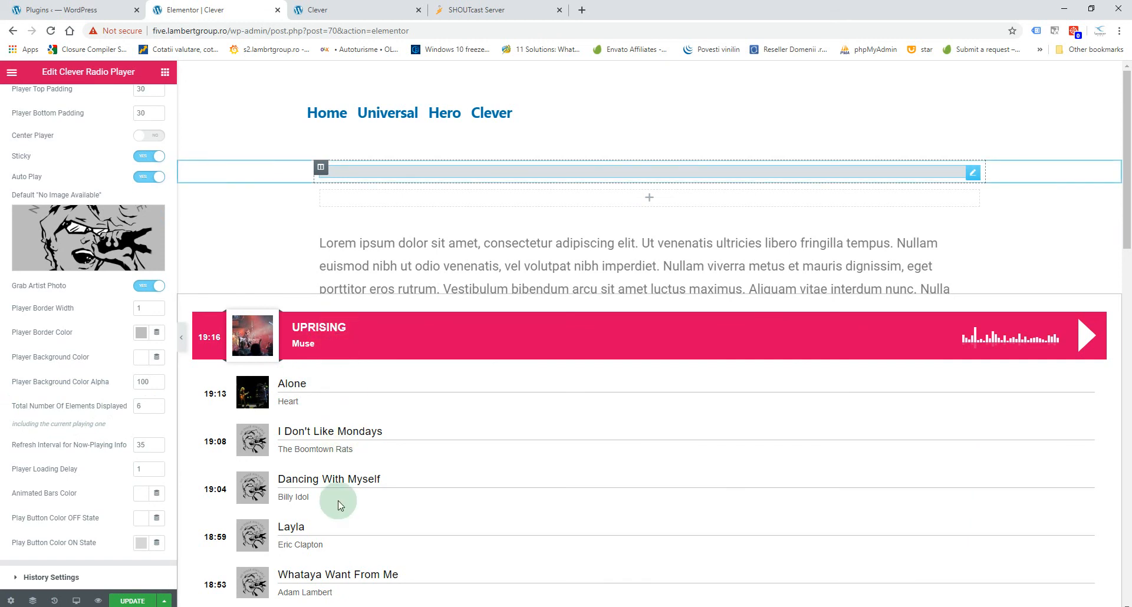
{"action": "mouse_move", "coordinate": [311, 343]}
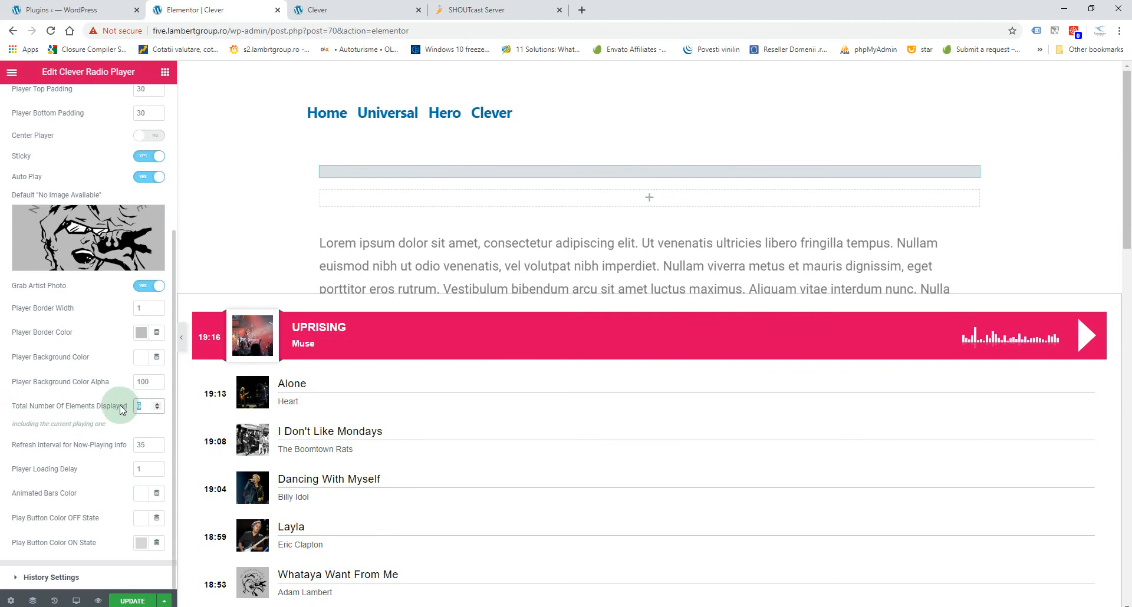
- Check the live Clever page for the now-playing bar pinned along the bottom
{"action": "left_click", "coordinate": [157, 409]}
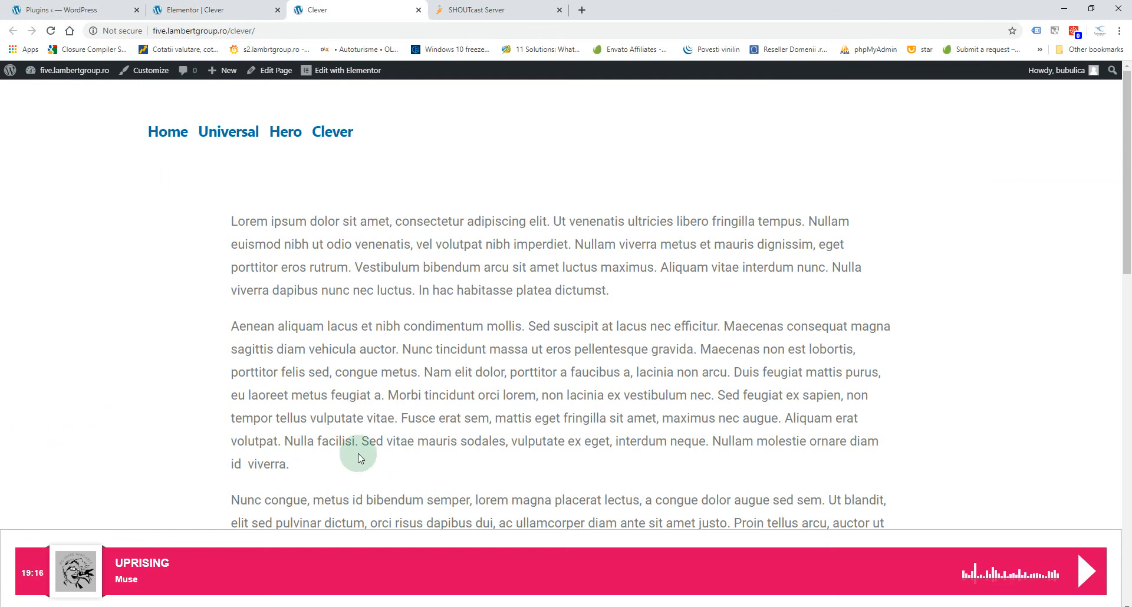
{"action": "mouse_move", "coordinate": [658, 493]}
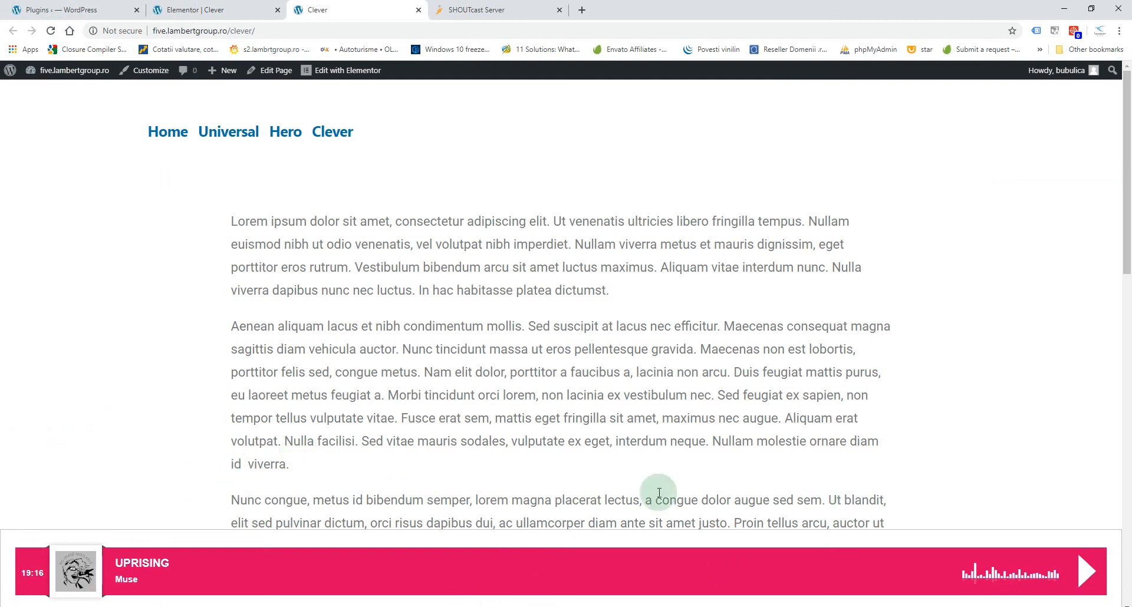
{"action": "mouse_move", "coordinate": [920, 421]}
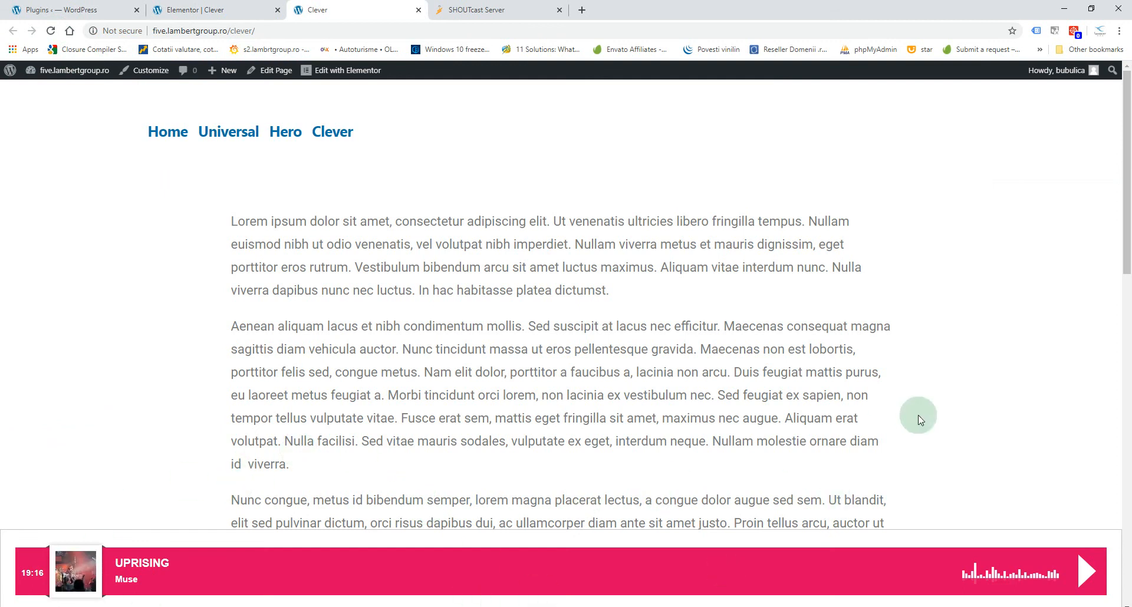